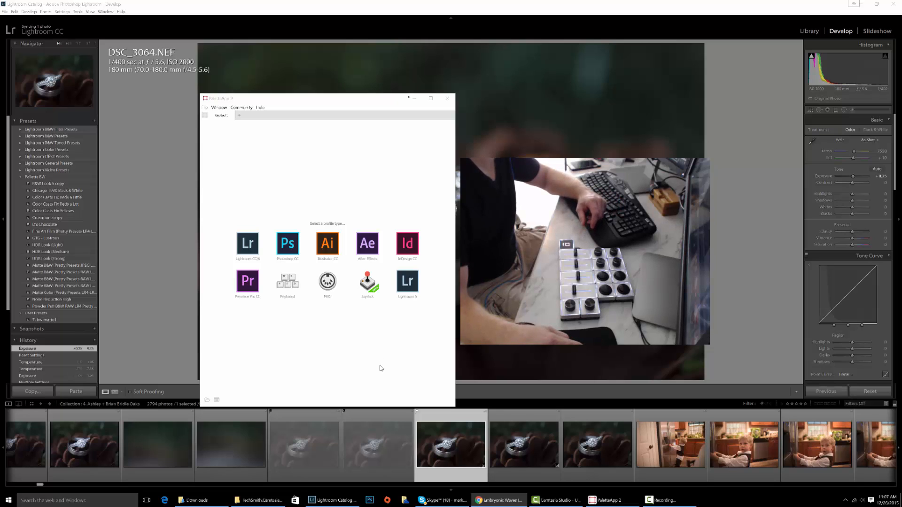
mouse_move(379, 371)
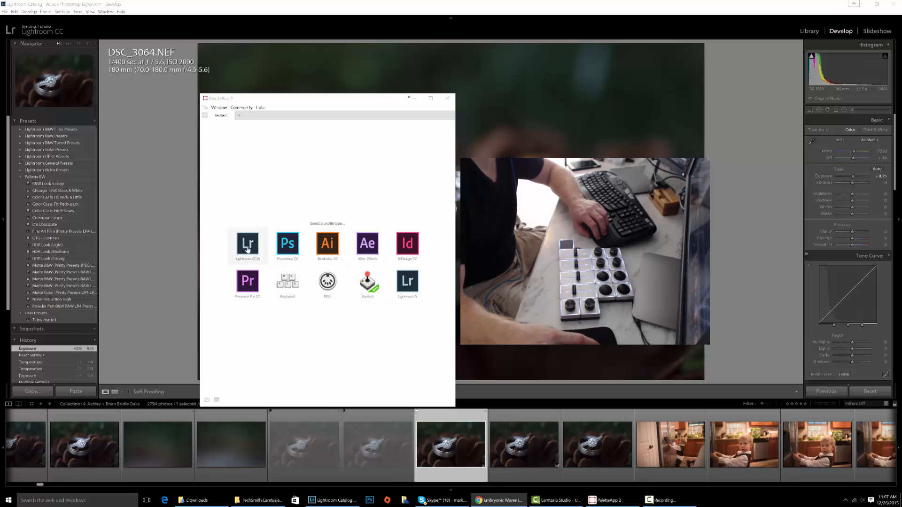
Start a new Lightroom CC profile from the profile icons
left_click(248, 243)
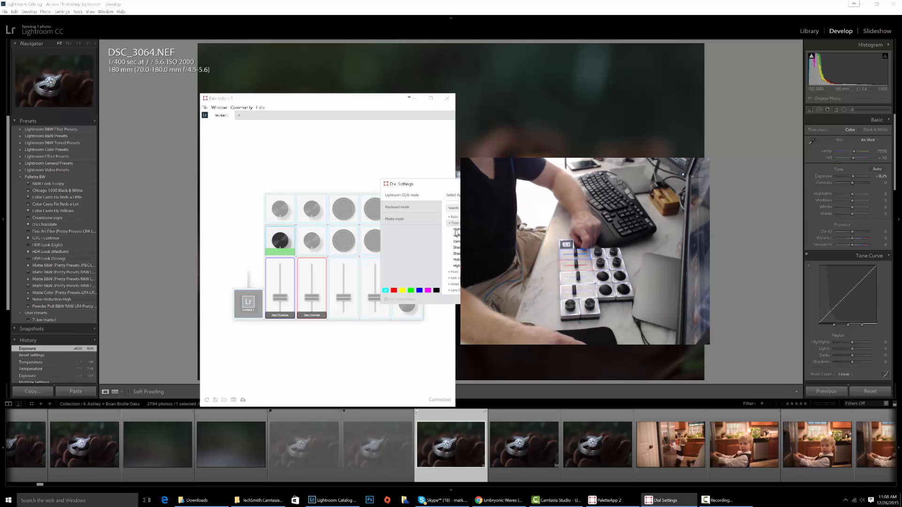
Assign a Basic-group Lightroom adjustment to the dial
left_click(456, 224)
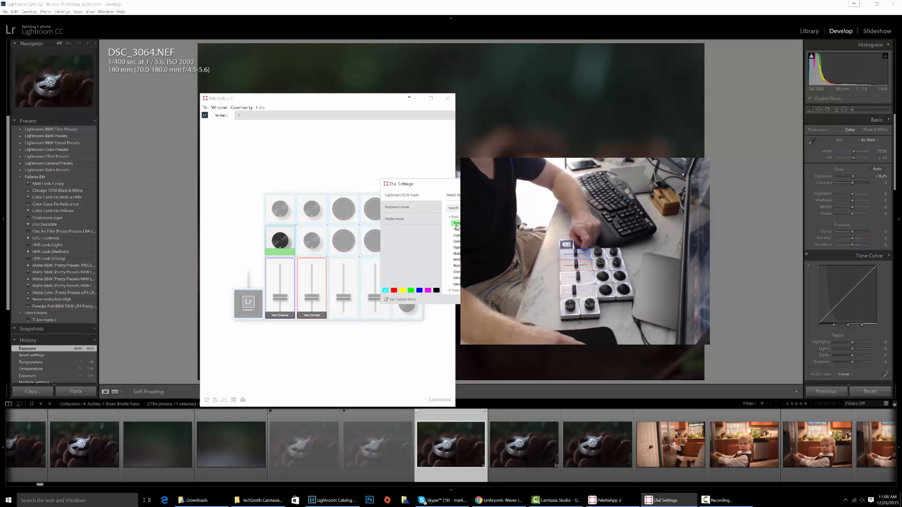
left_click(404, 202)
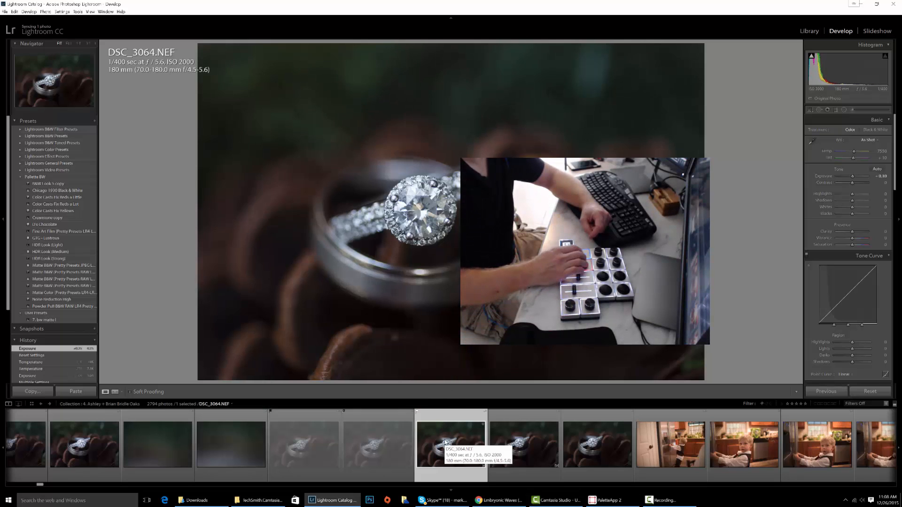
Adjust the ring photo's Exposure and Temp sliders in the Develop Basic panel
left_click_drag(857, 176, 849, 176)
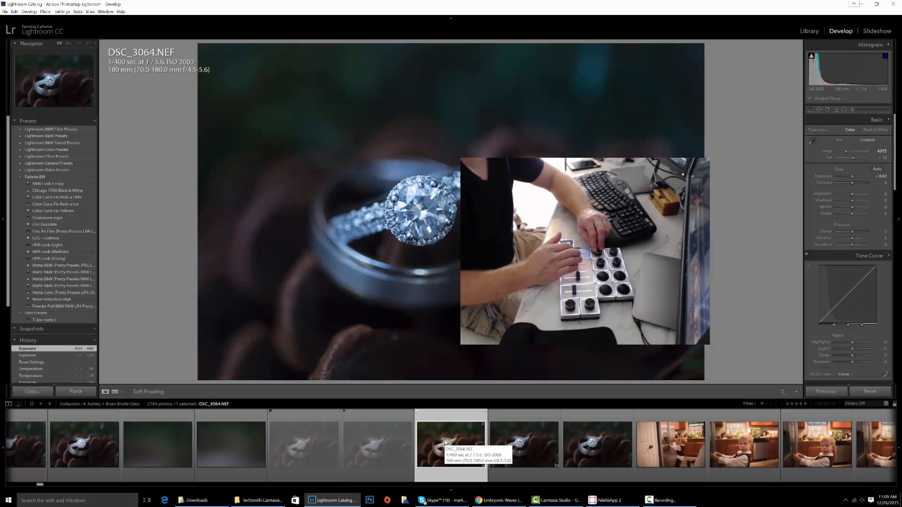
left_click_drag(846, 151, 869, 150)
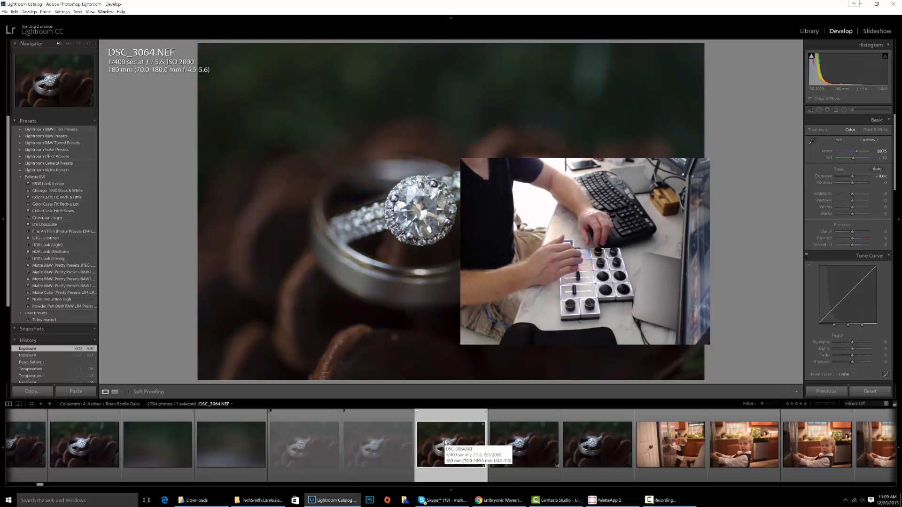